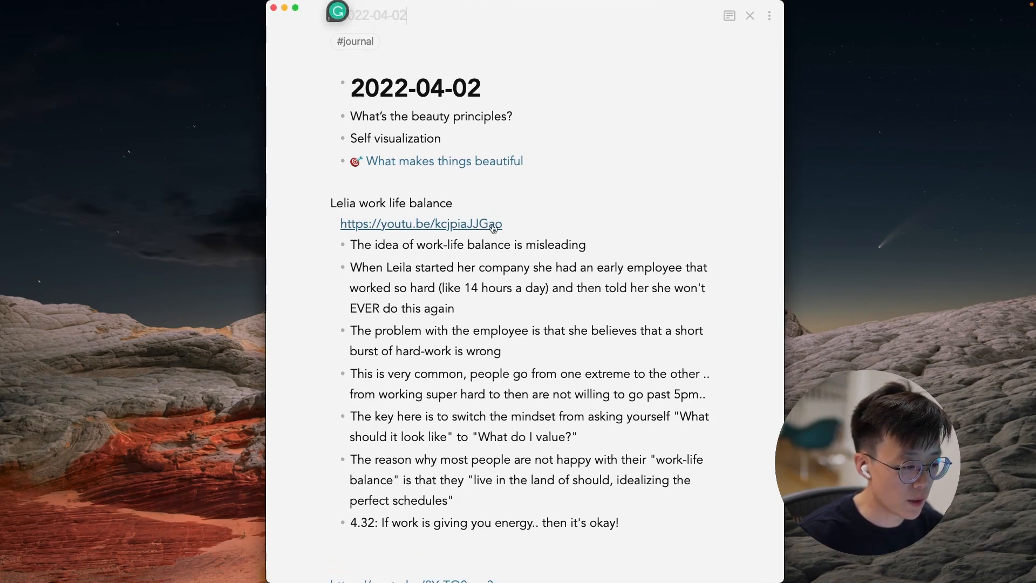
Begin an internal link above the video notes and filter suggestions with the 🎯 literature emoji
click(420, 224)
text([[)
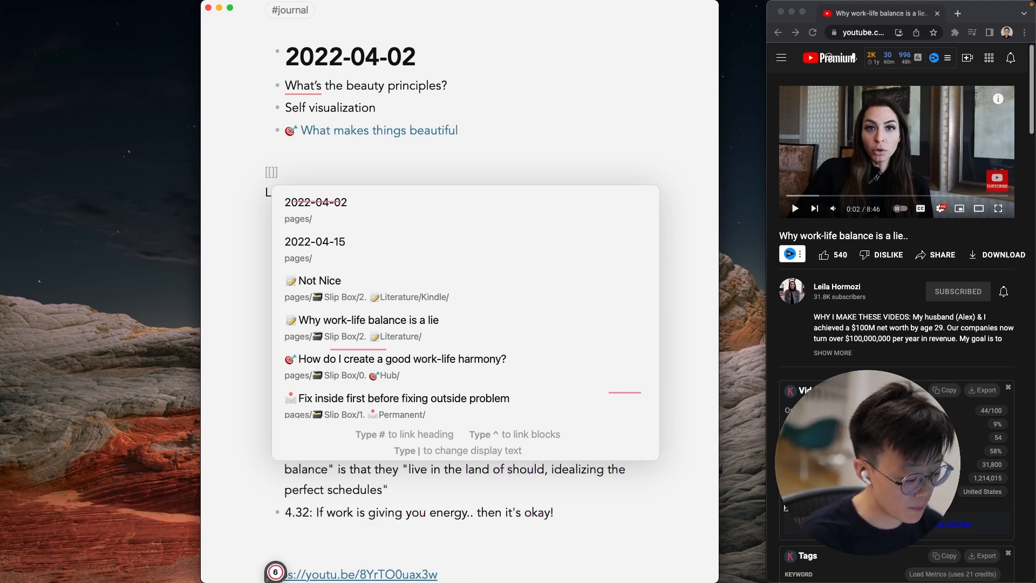
text(🎯)
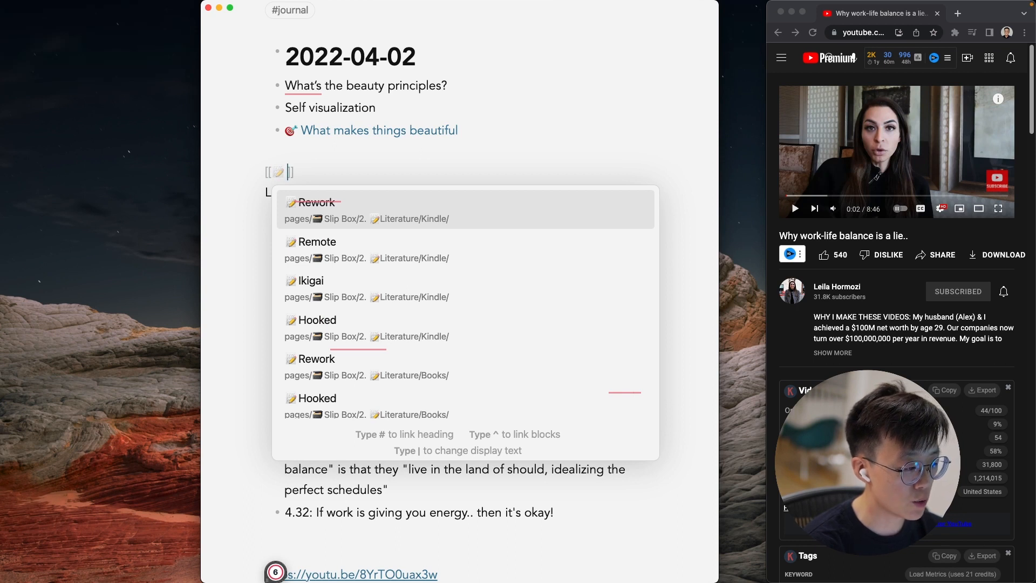
Review the keyboard text replacements, such as the e1 emoji shortcut, in System Preferences
key(backspace)
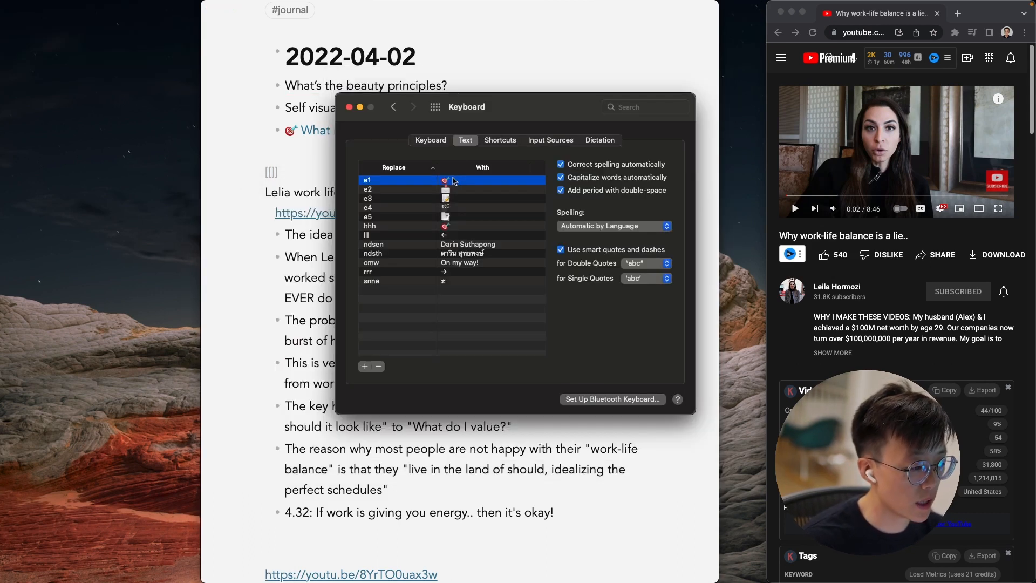
click(350, 107)
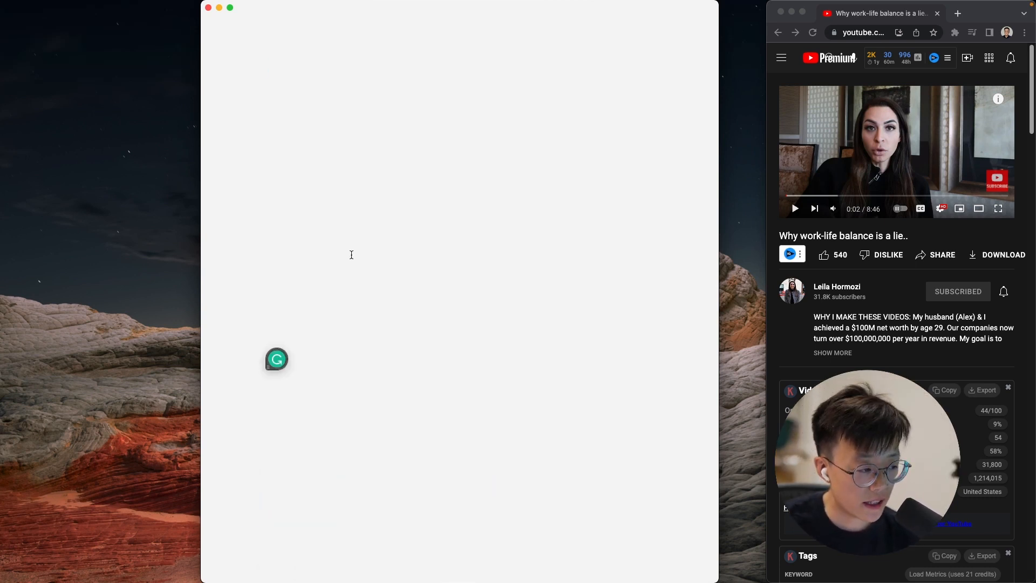
Preview the H - Main and H- Sub hub templates in the Templates folder from the file explorer
click(266, 65)
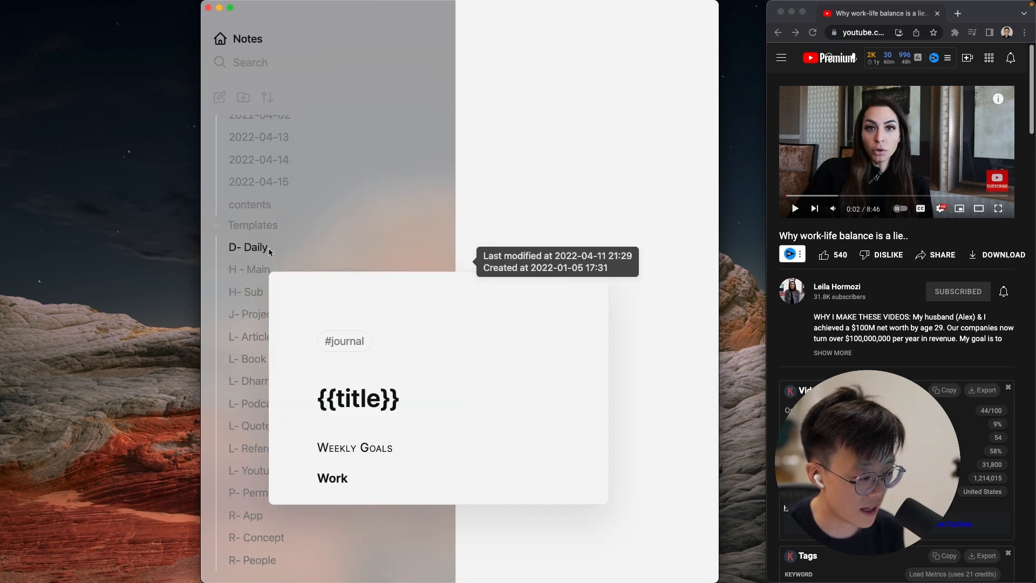
click(250, 270)
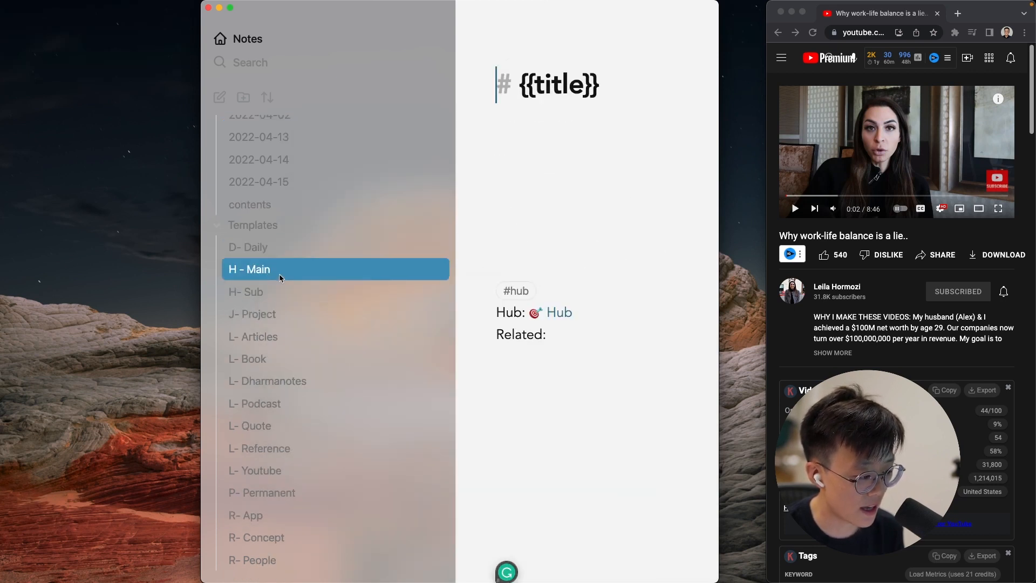
click(246, 291)
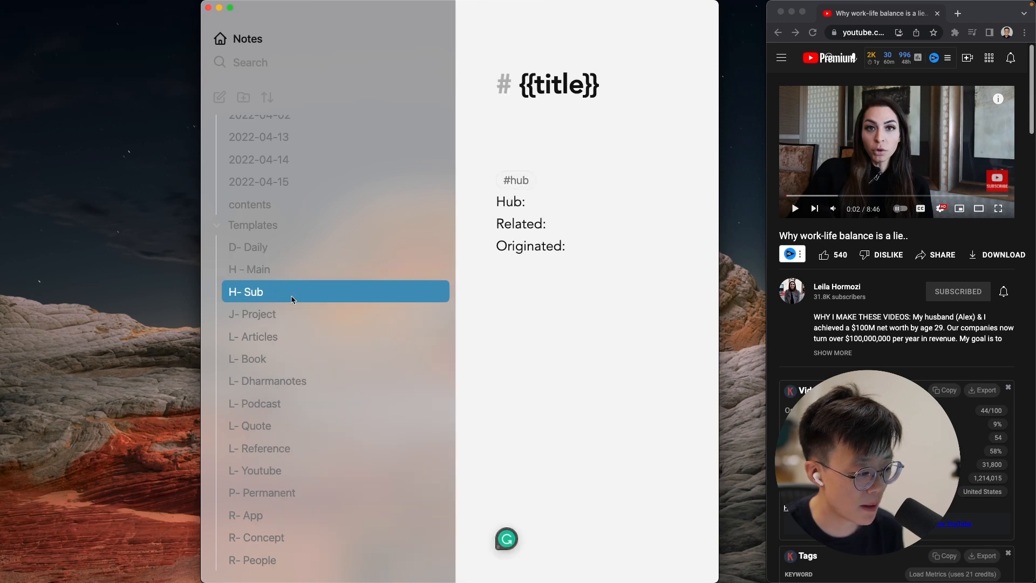
click(255, 469)
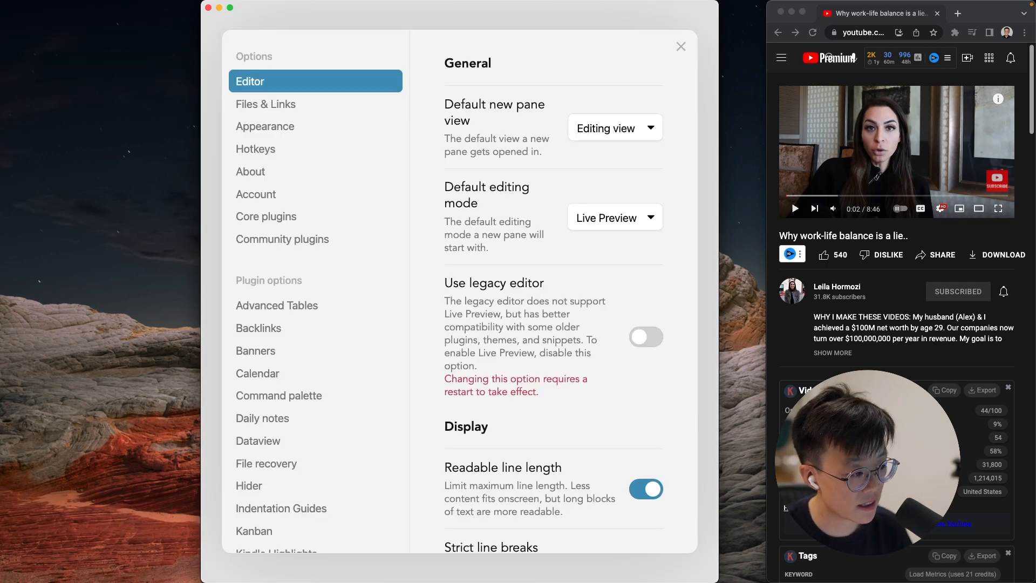
Show the template picker listing the Daily, hub, project, literature and reference templates
click(267, 216)
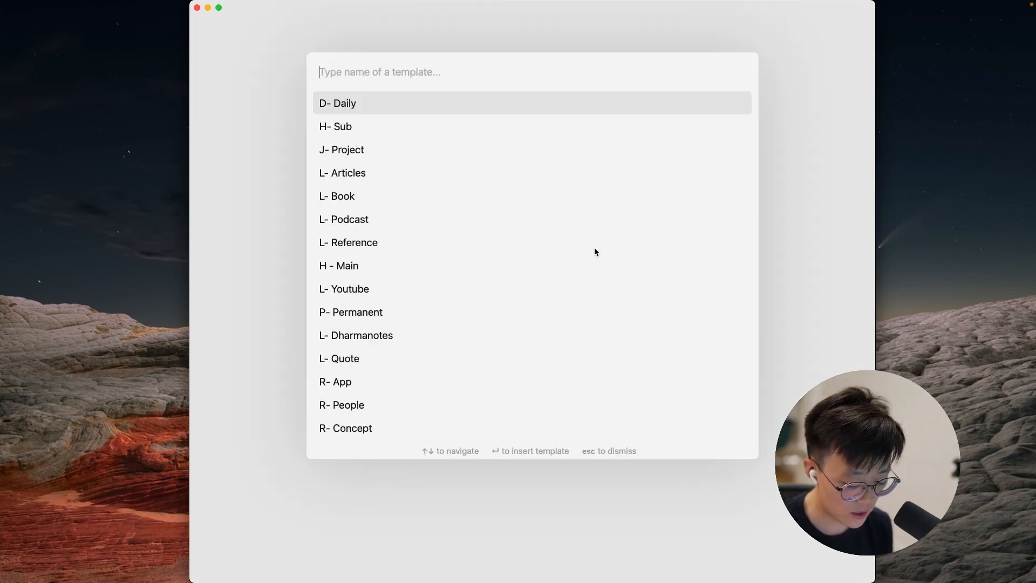
Insert the literature YouTube template via the command palette ('tem') into the new note
key(Escape)
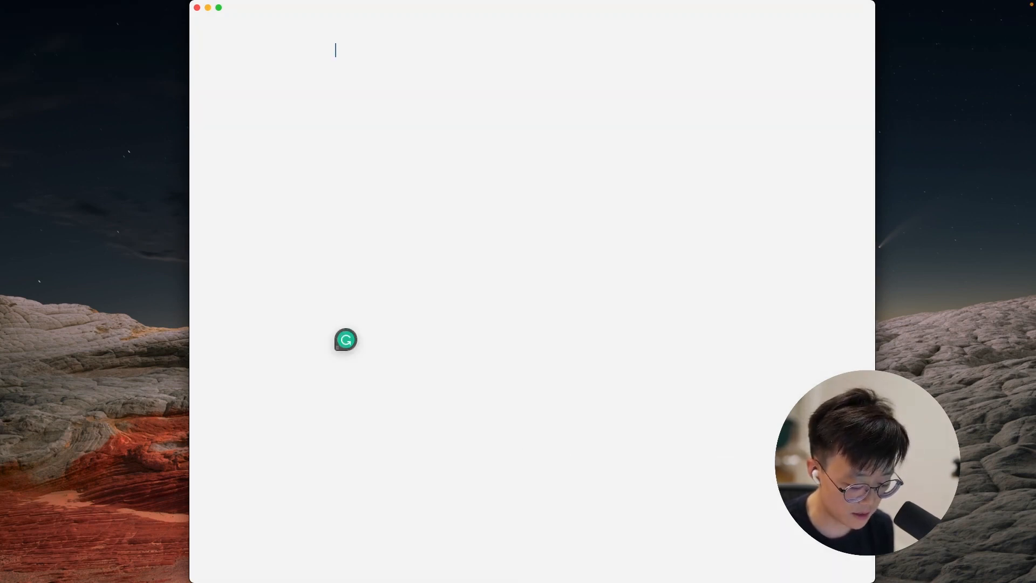
key(cmd+p)
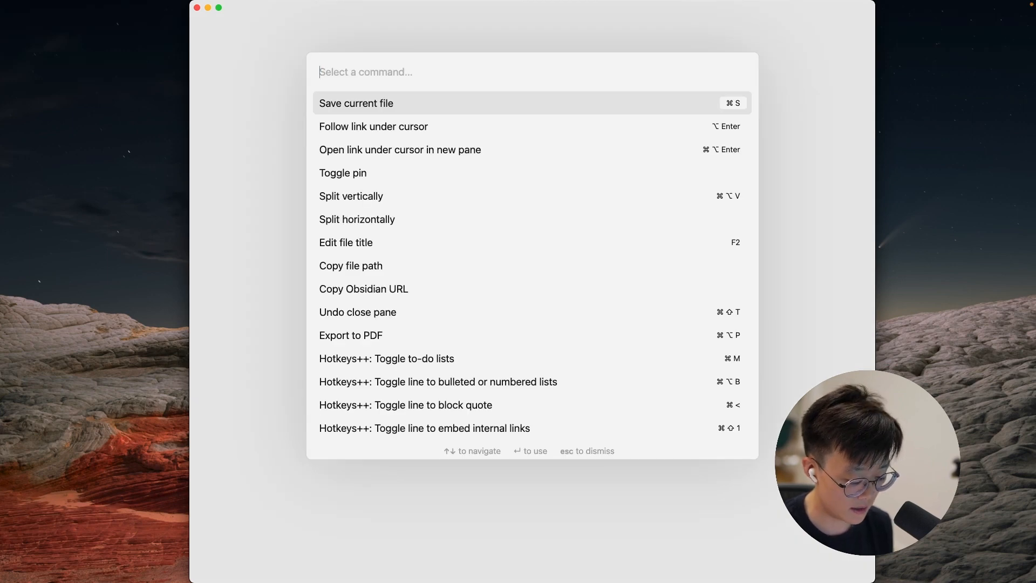
text(tem)
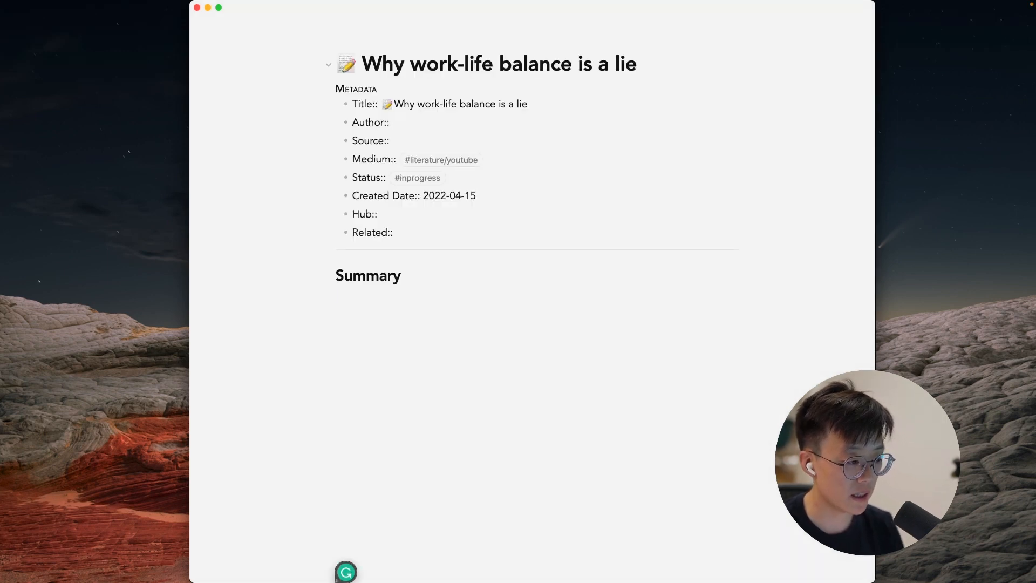
Fill Author with Leila Hormozi, Source with the YouTube URL and Hub with the work-life harmony hub
click(349, 294)
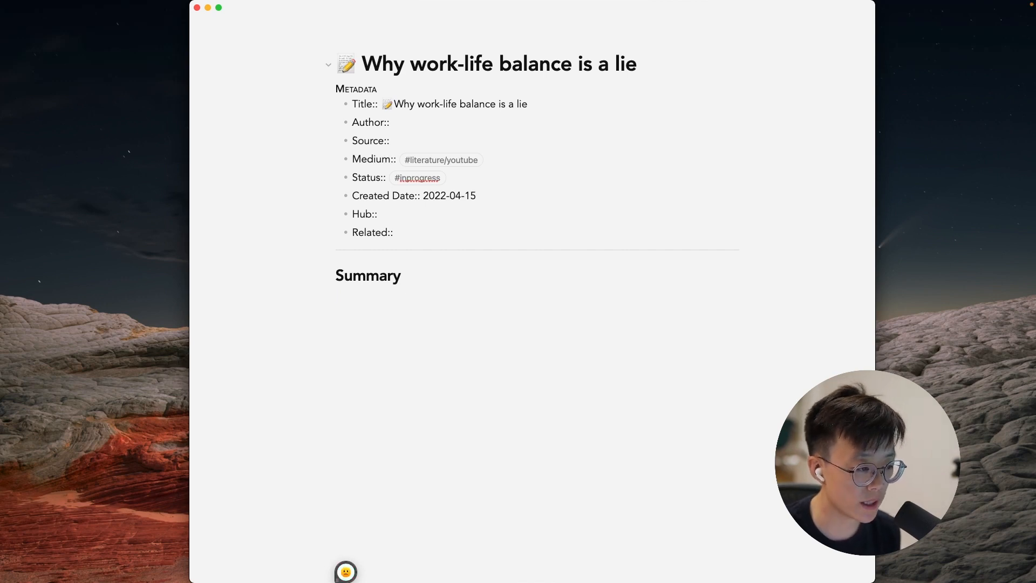
click(410, 121)
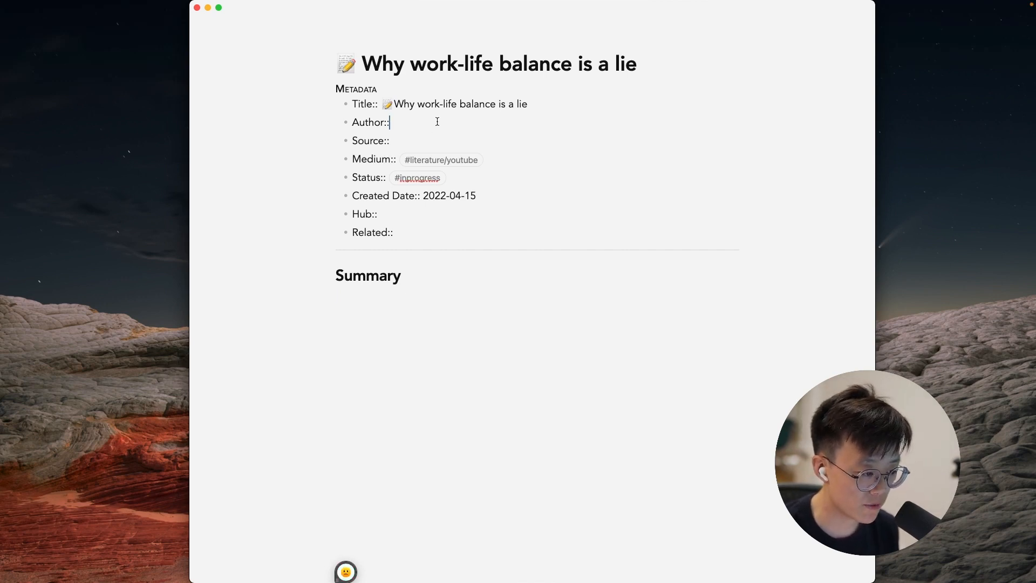
mouse_move(435, 122)
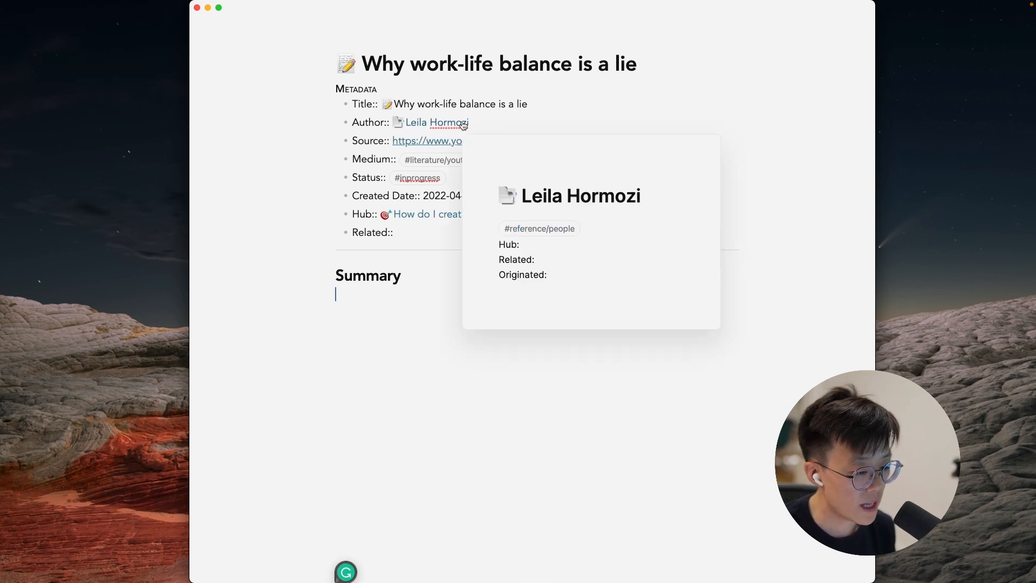
mouse_move(416, 147)
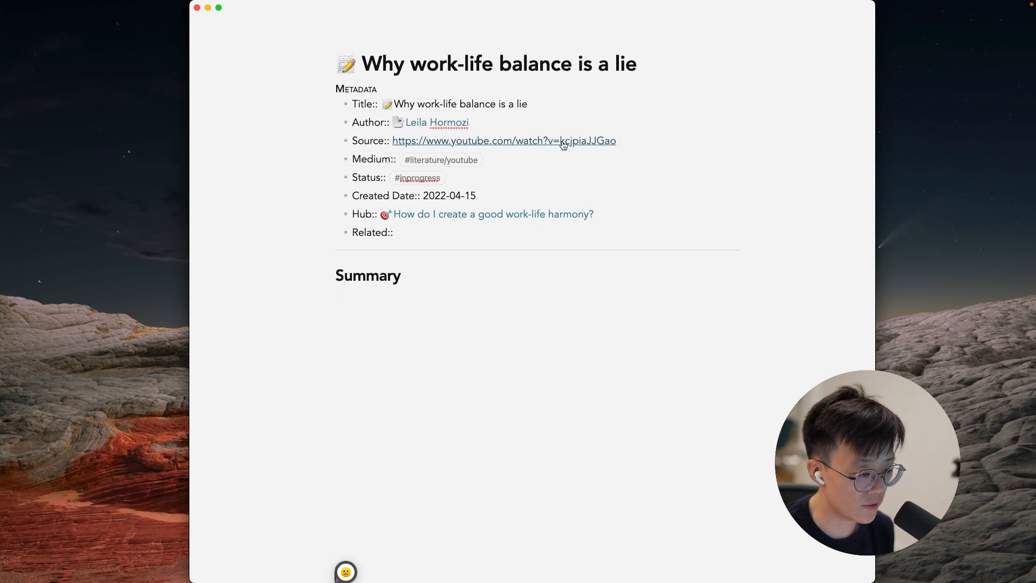
click(337, 293)
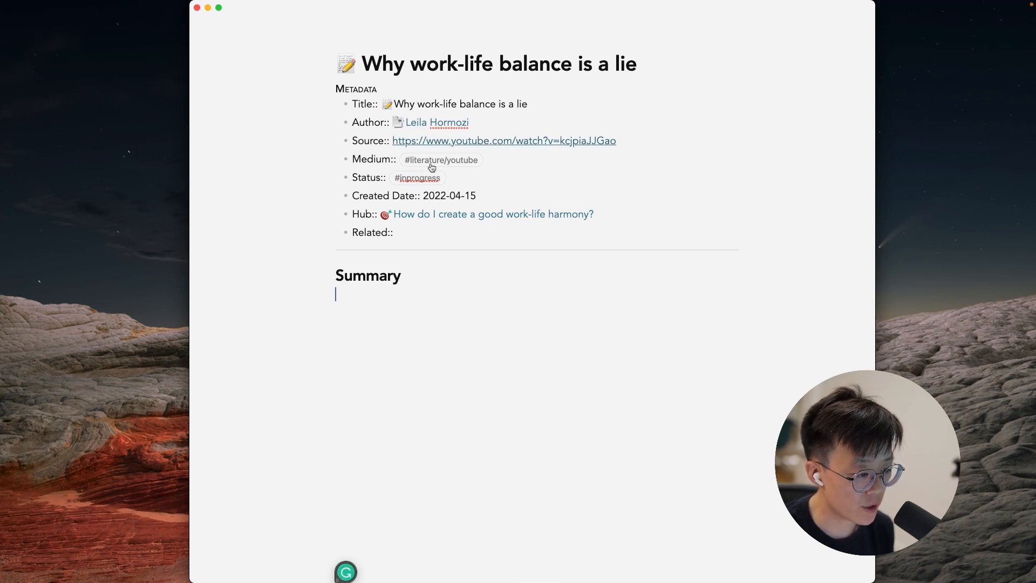
mouse_move(410, 183)
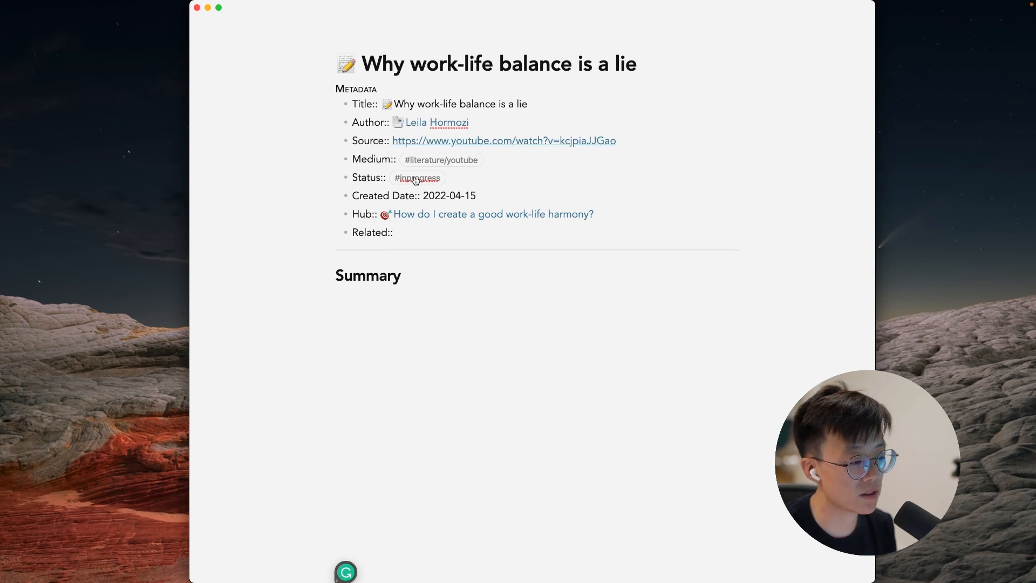
click(337, 293)
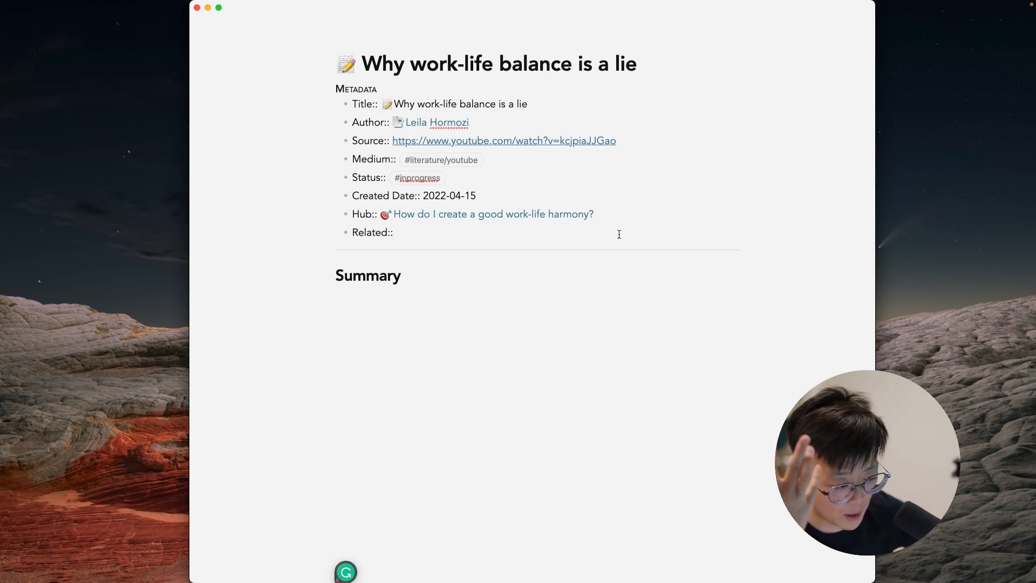
click(395, 232)
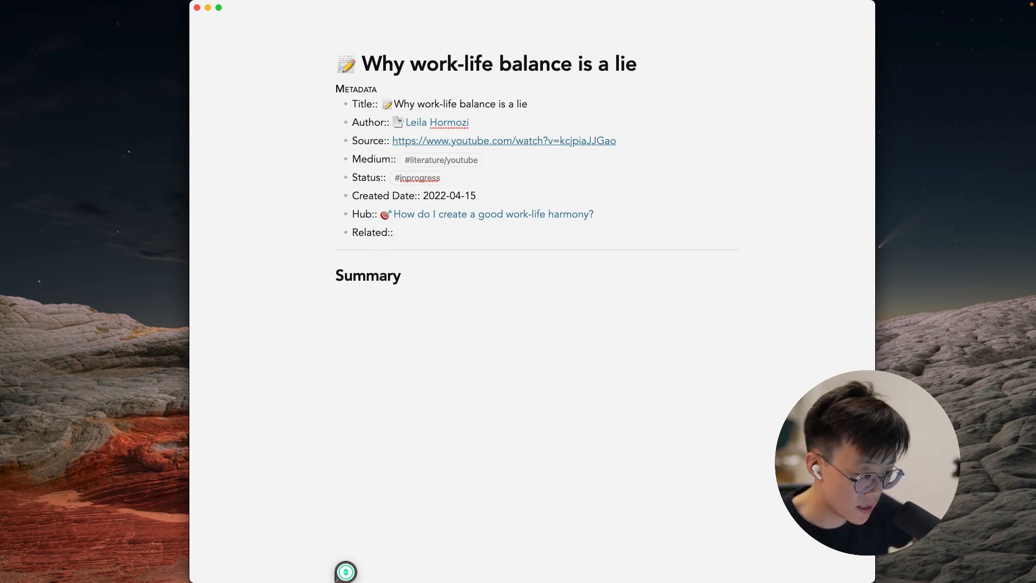
Copy the YouTube video's embed iframe code and paste it below the Metadata list
click(389, 275)
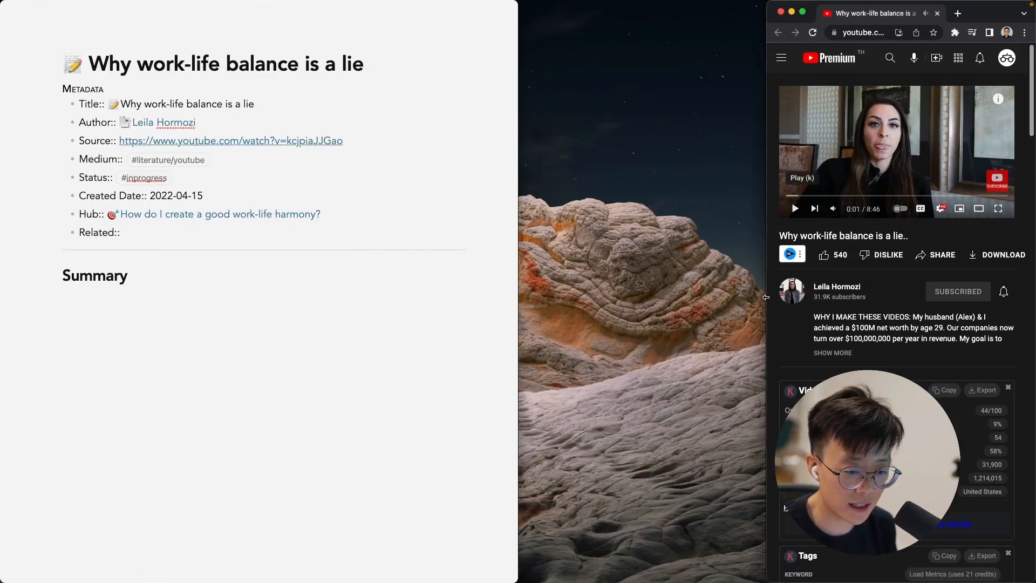
click(934, 255)
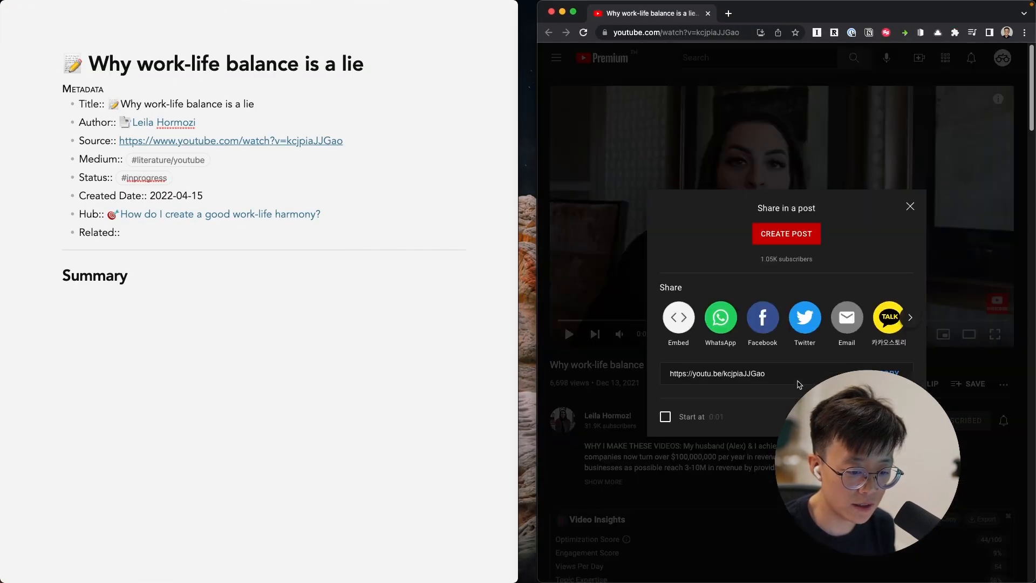
click(678, 317)
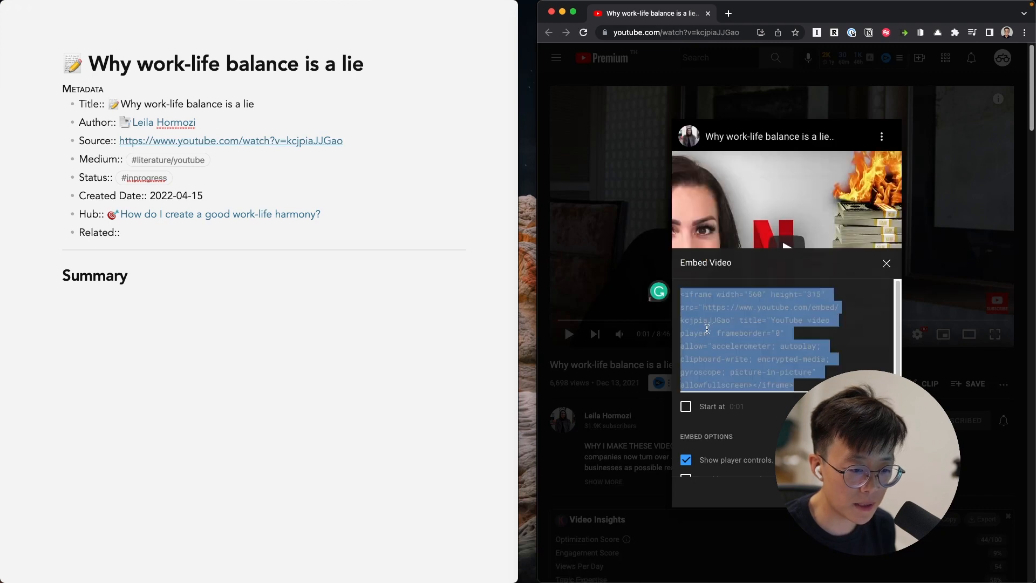
click(886, 263)
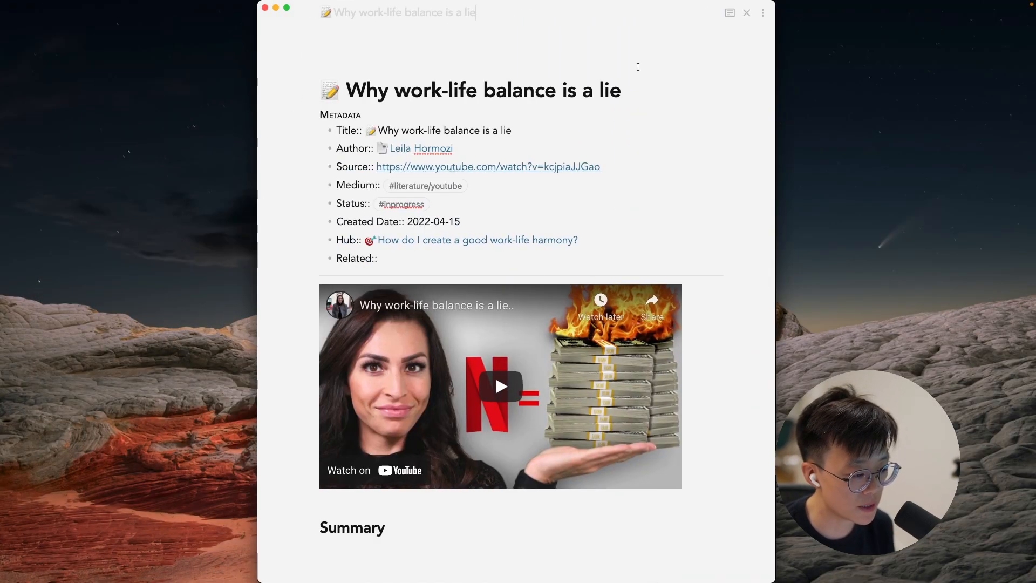
click(499, 386)
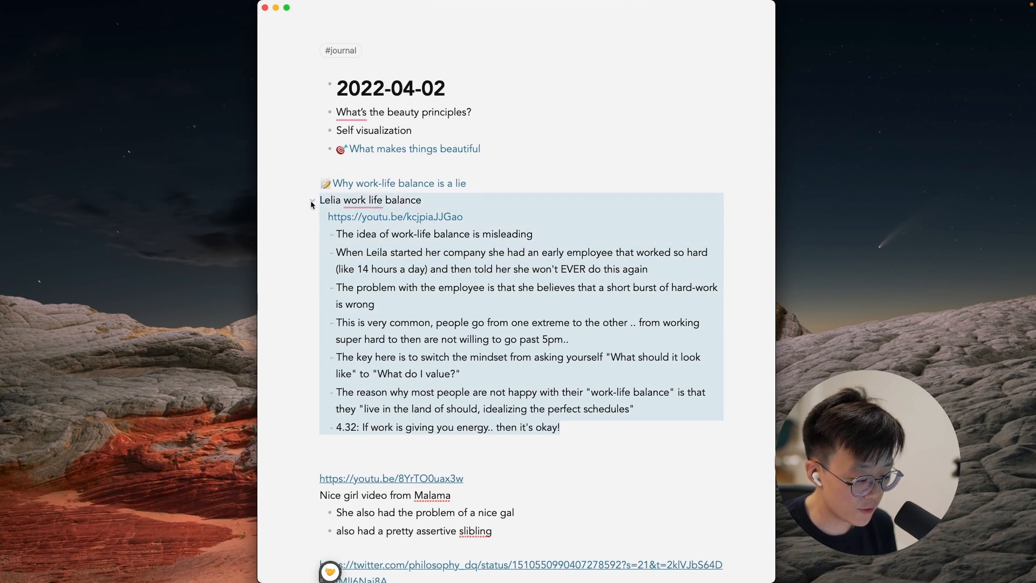
Place the Leila video takeaways under a Notes heading with highlights and Jeff Bezos note links
click(398, 183)
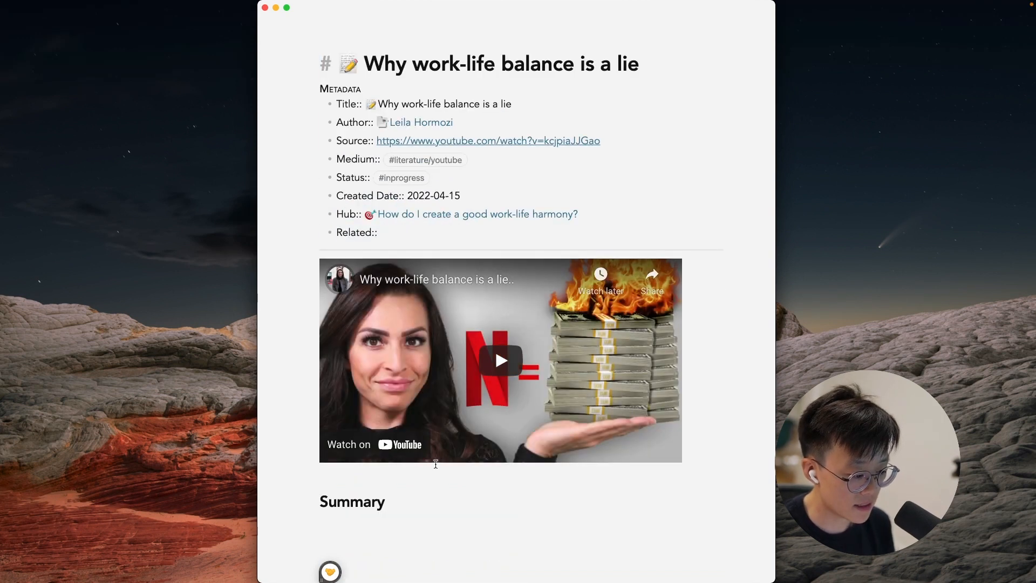
scroll(down, 3)
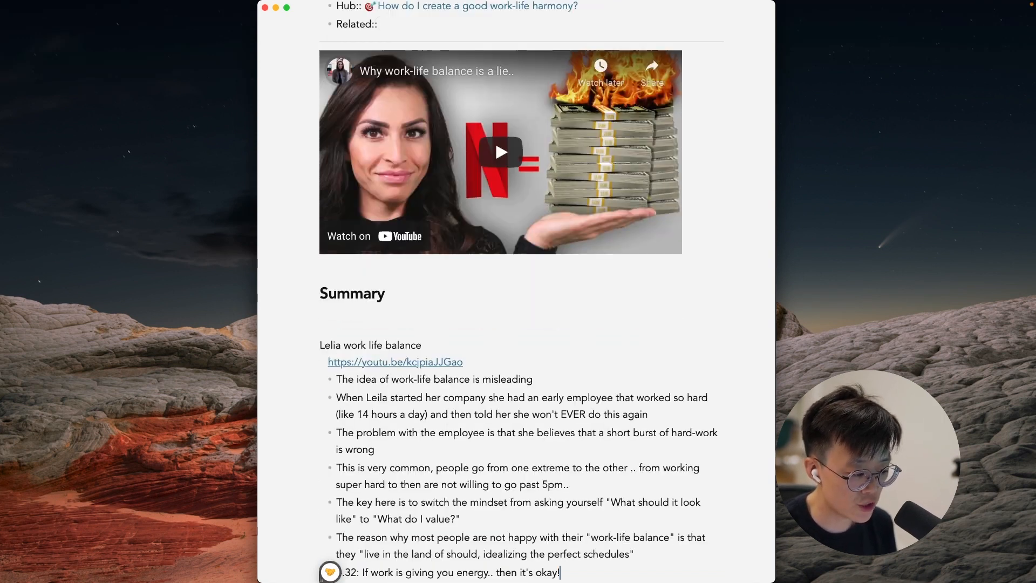
scroll(up, 3)
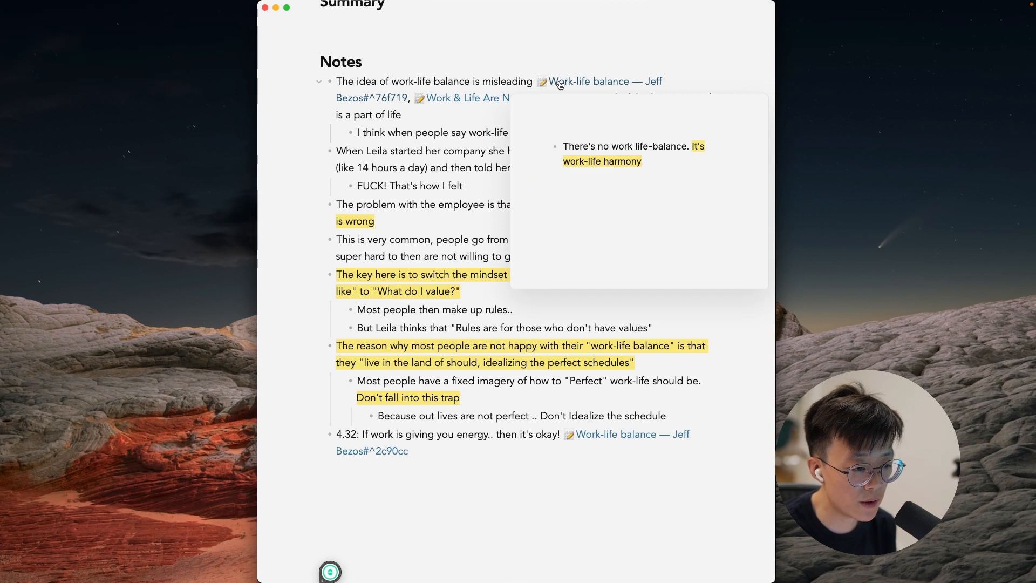
mouse_move(507, 103)
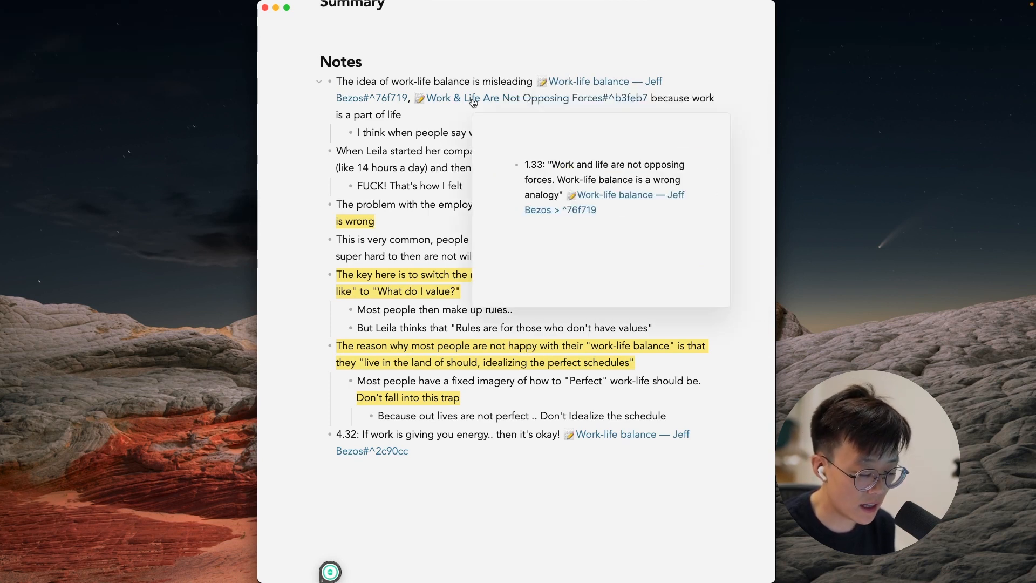
Write the Summary's numbered reasons and the problem with idealizing the perfect work day
scroll(up, 3)
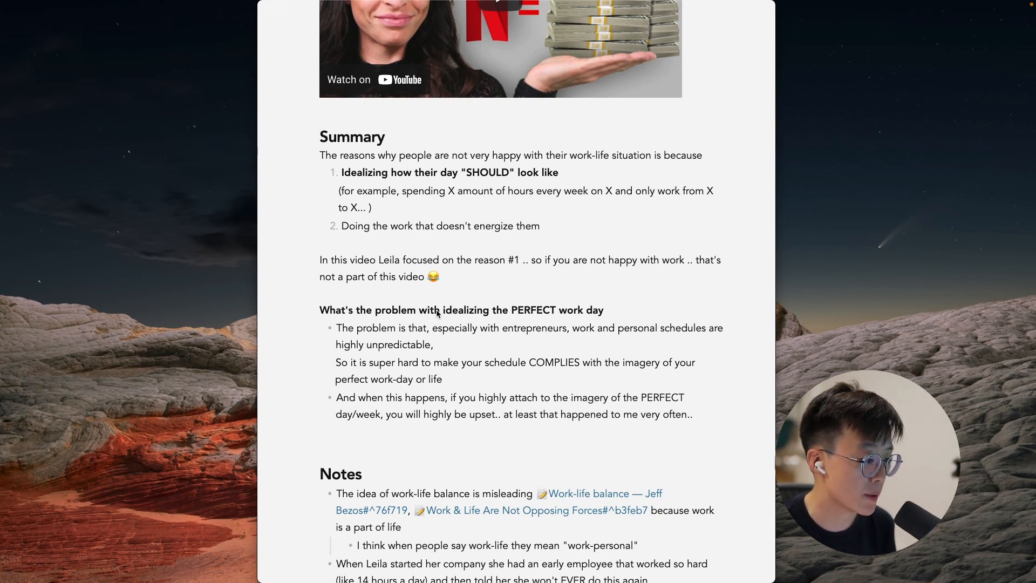
scroll(up, 3)
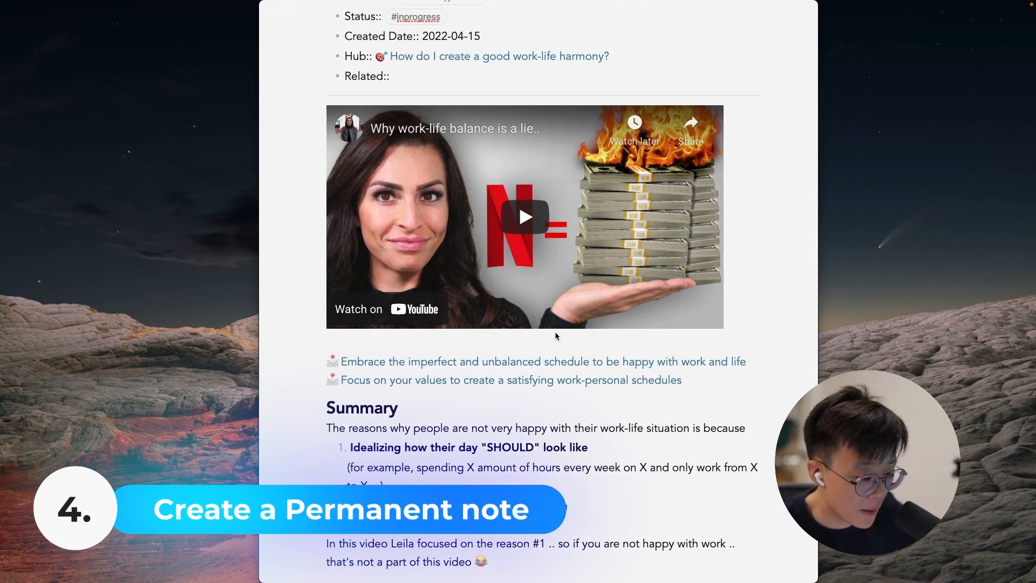
mouse_move(519, 402)
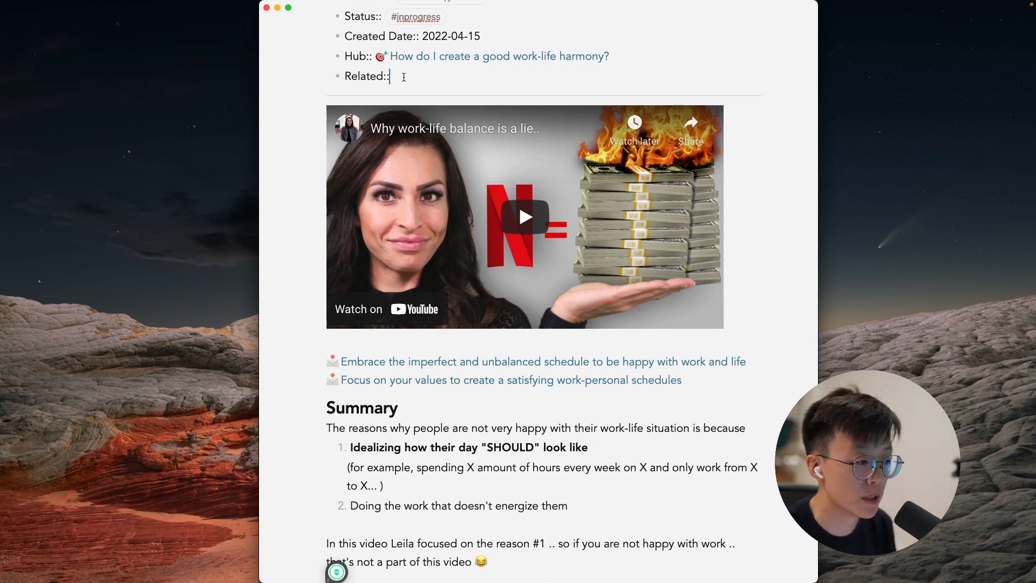
Add the two new permanent-note links to the work-life harmony hub note
click(498, 55)
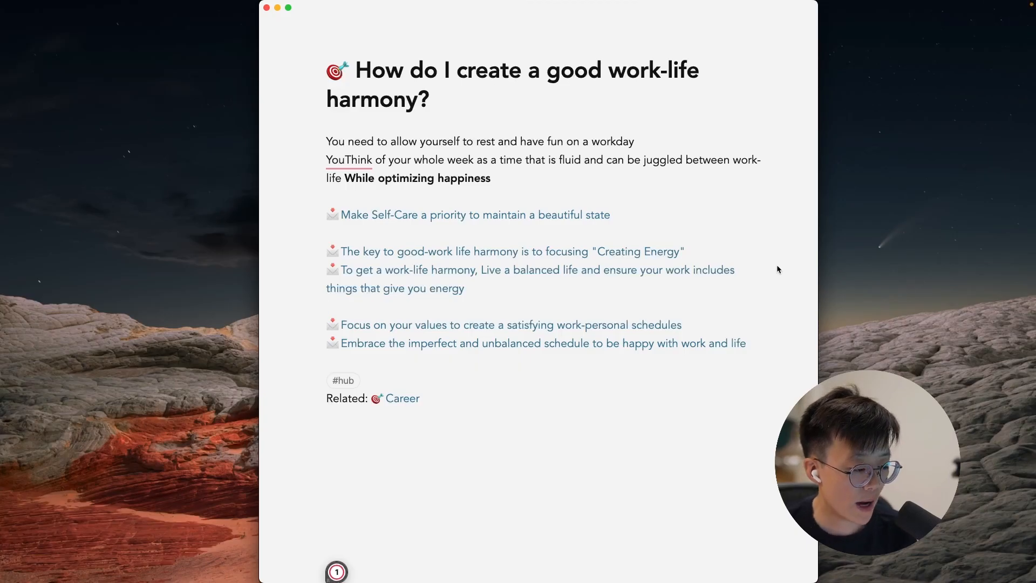
Add the #thought/WorkLifeBalance tag beside #hub at the top of the hub note
click(327, 305)
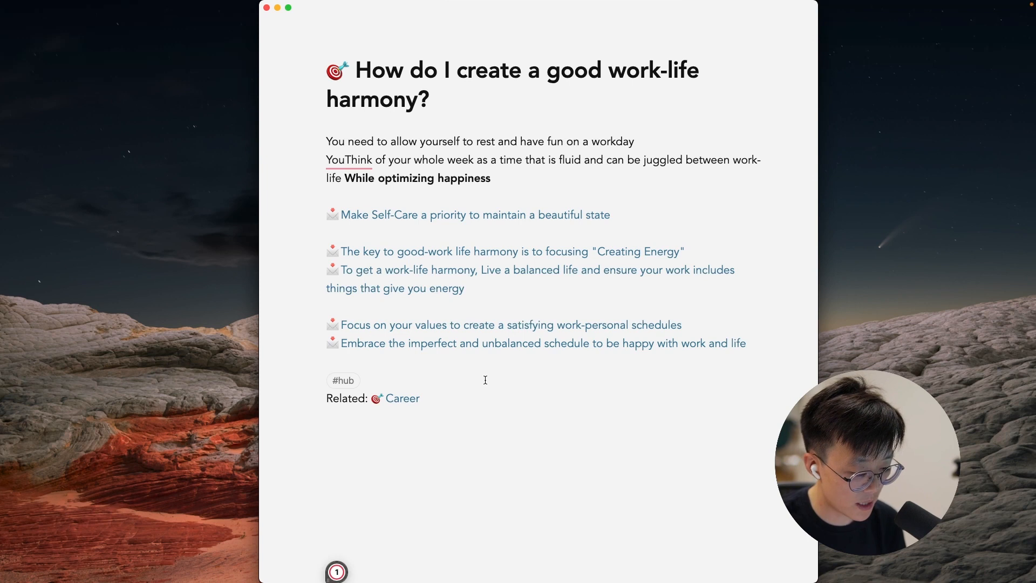
text(#though)
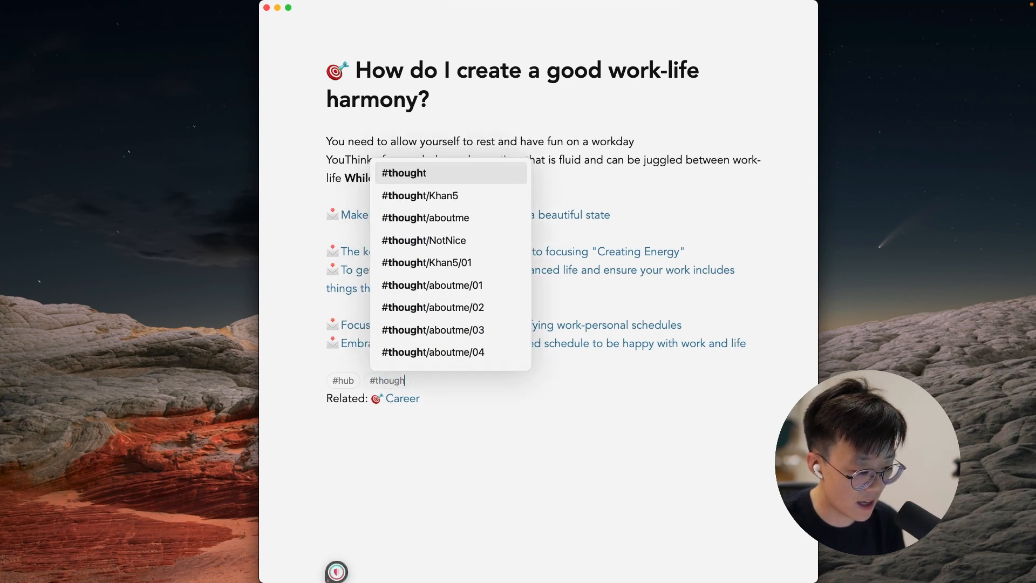
text(/WorkLifeBalance)
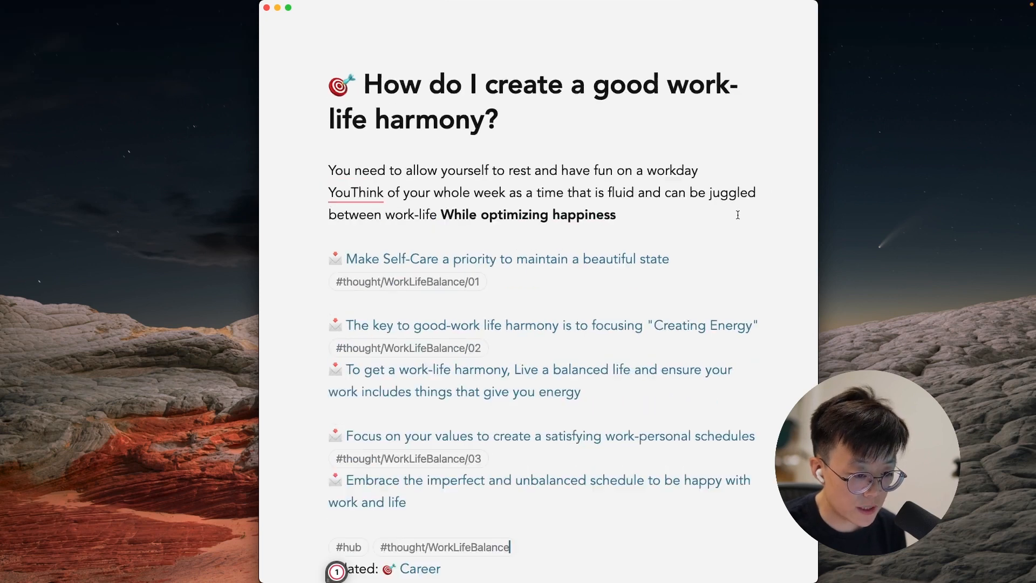
scroll(up, 3)
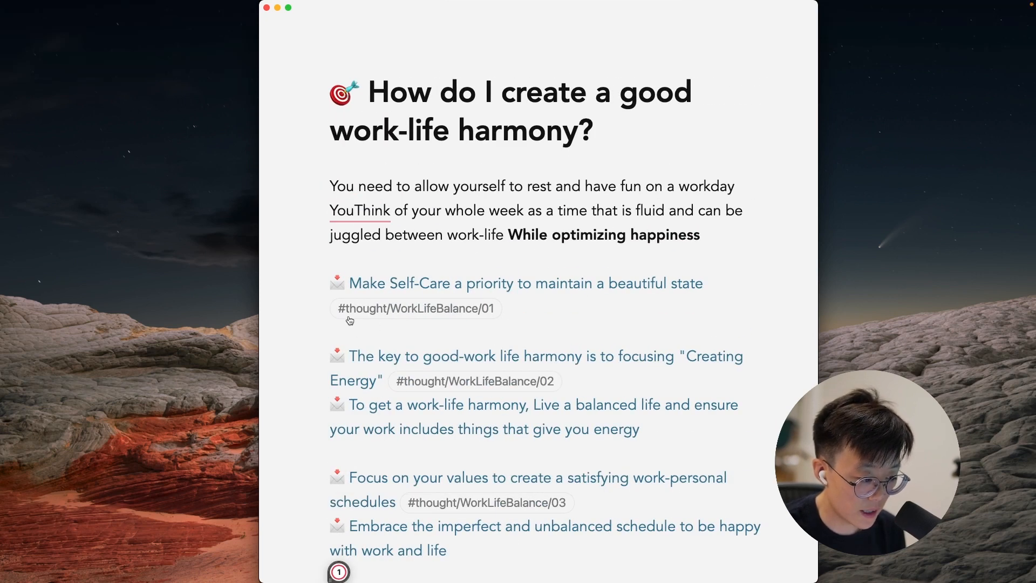
mouse_move(392, 317)
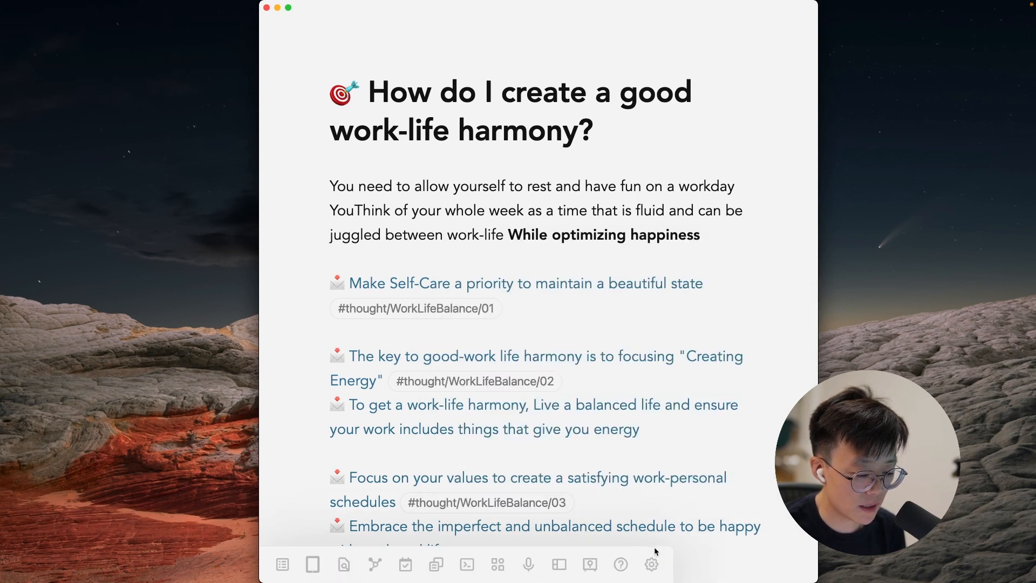
Move the 'To get a work-life harmony' link into the Creating Energy note and return to the hub
scroll(down, 3)
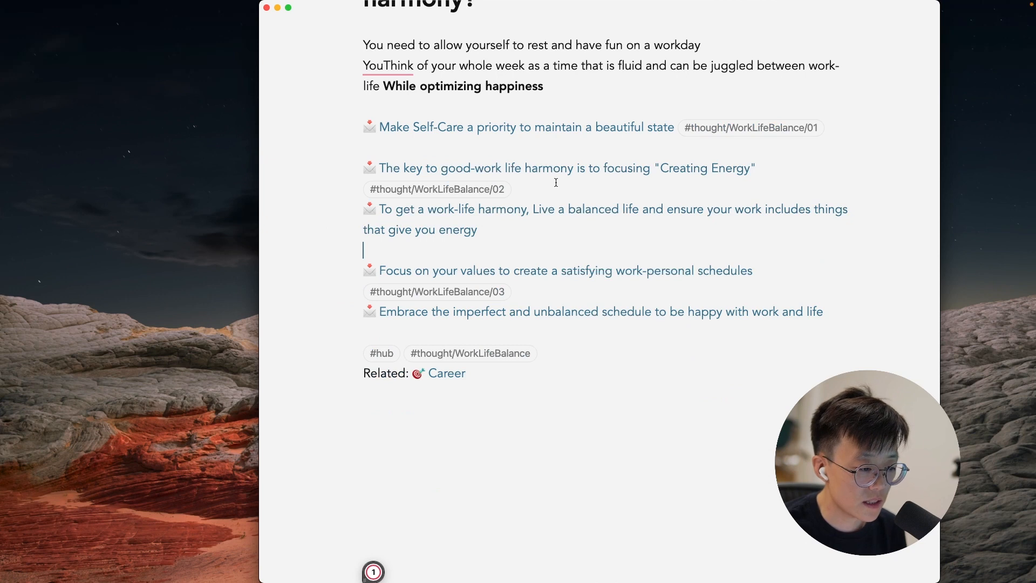
mouse_move(488, 216)
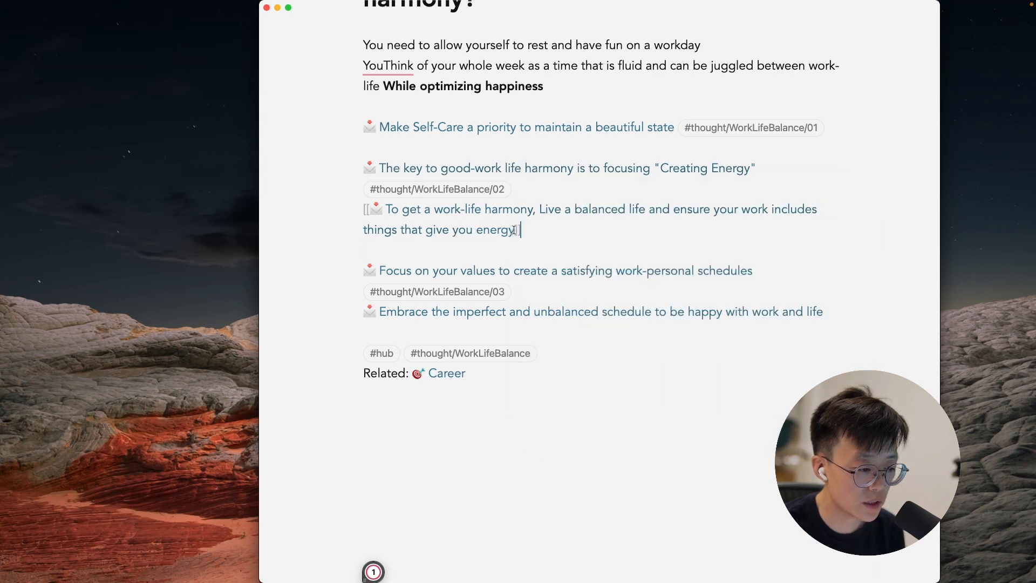
click(560, 168)
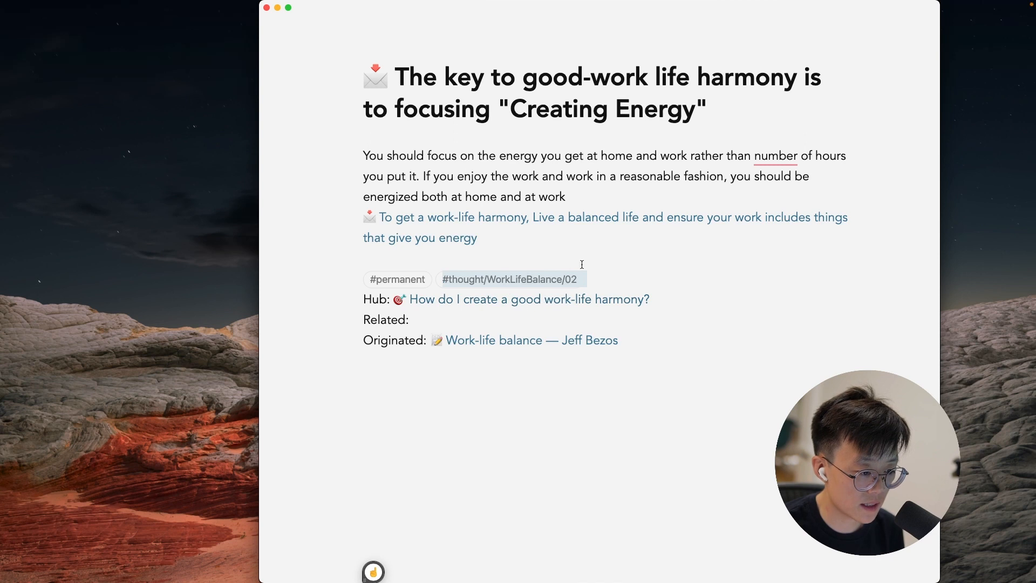
click(529, 298)
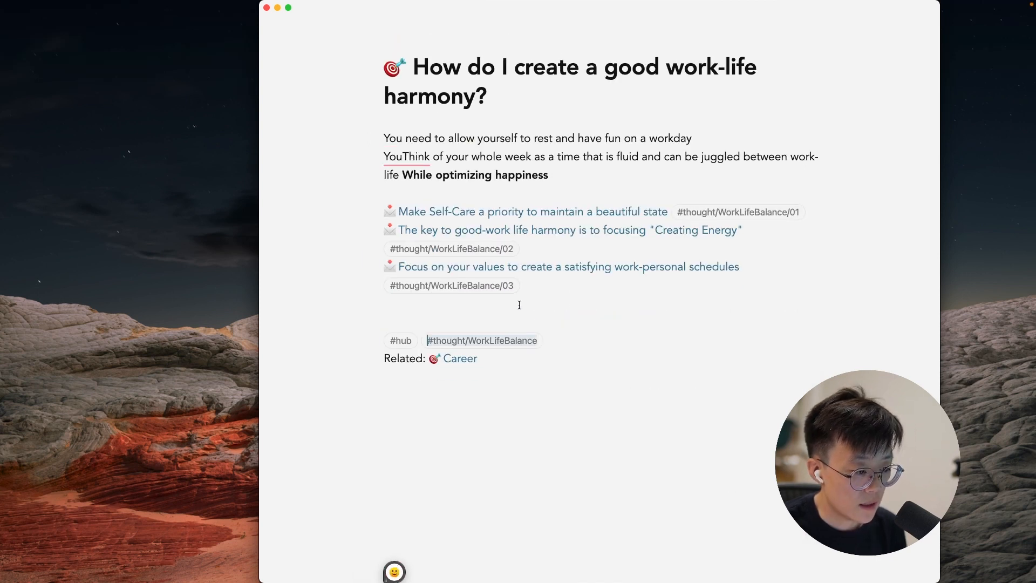
mouse_move(538, 321)
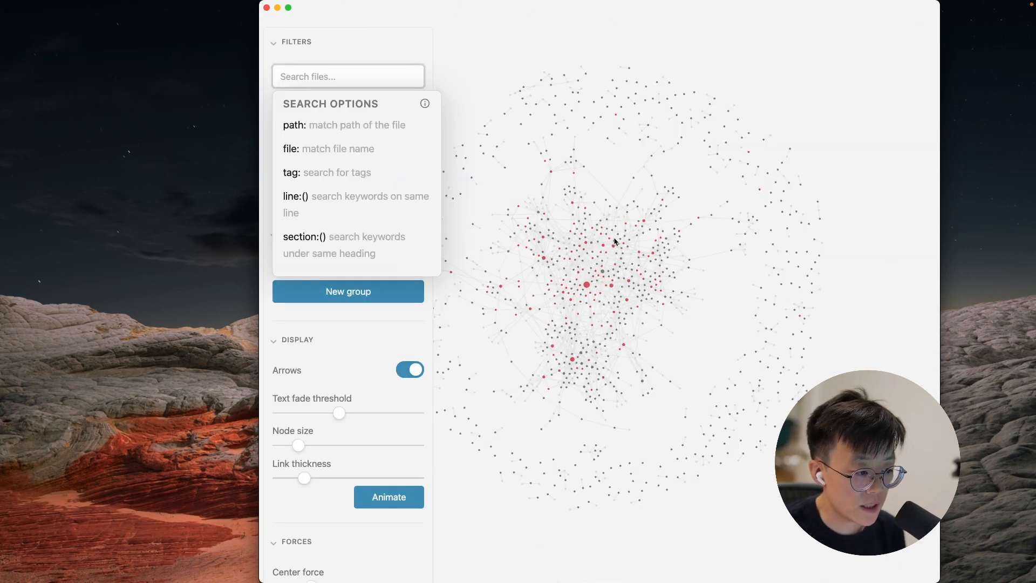
Filter the graph view by tag:#thought and hide the settings panel
text(tag:#thought)
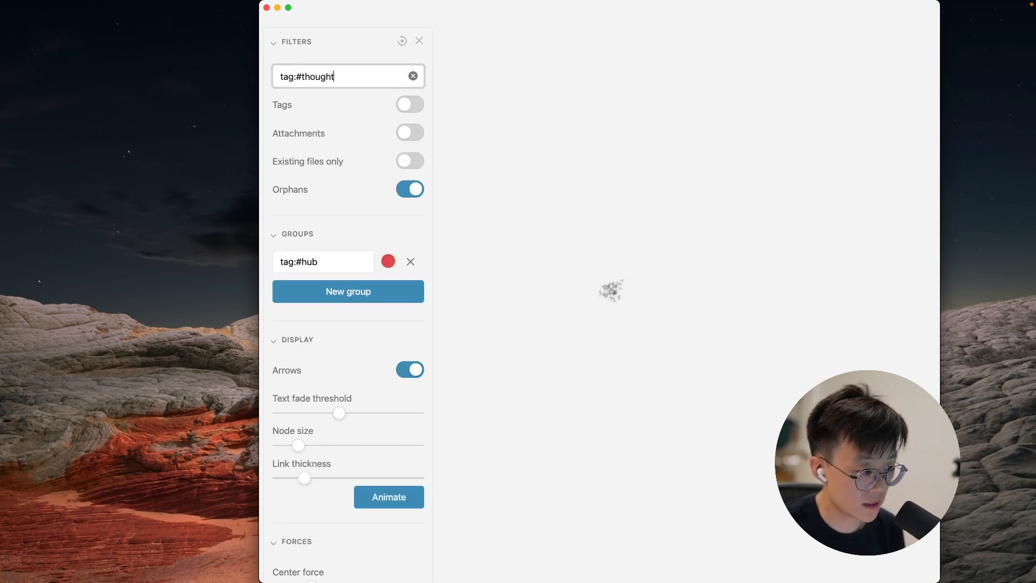
click(419, 41)
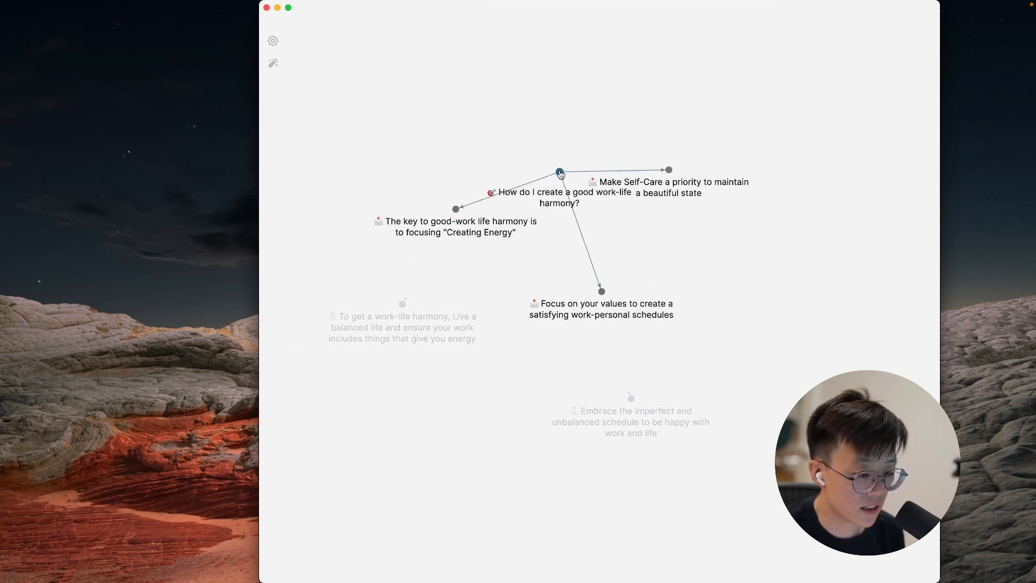